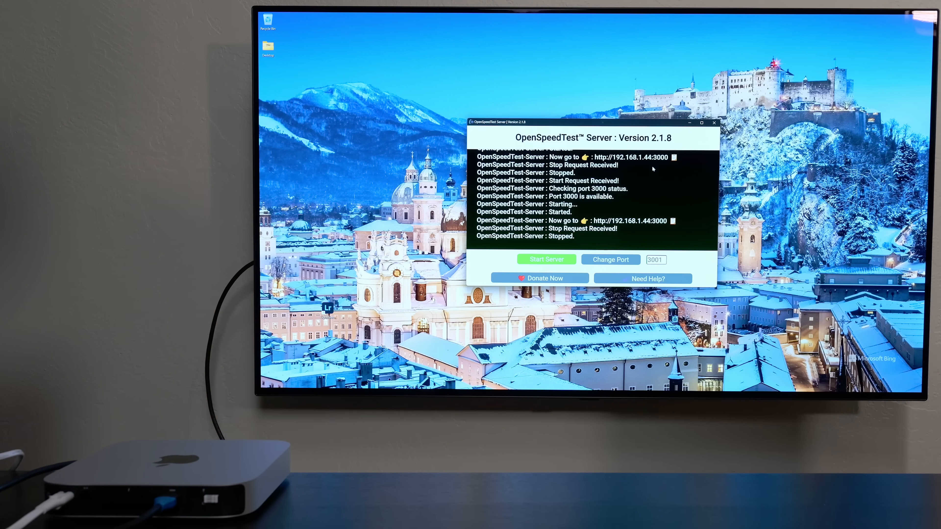
Start the local OpenSpeedTest server on port 3000.
left_click(545, 259)
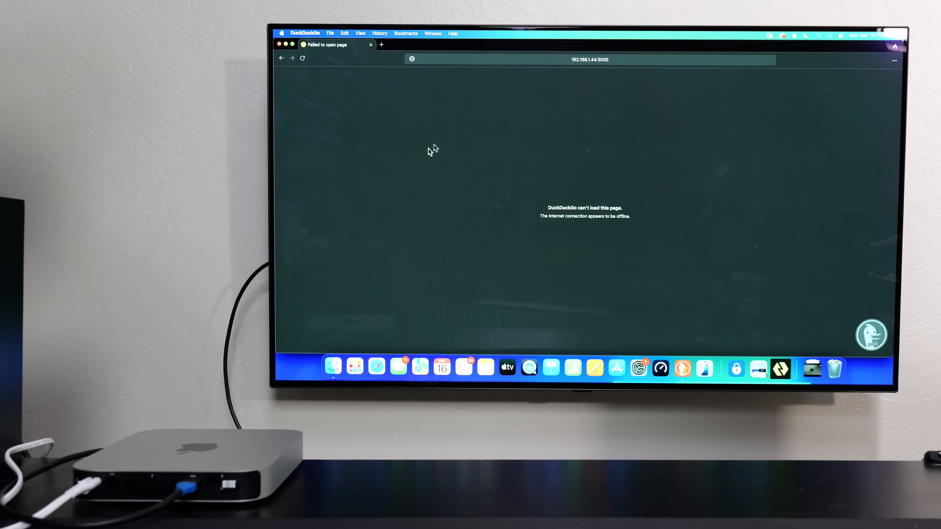
left_click(660, 368)
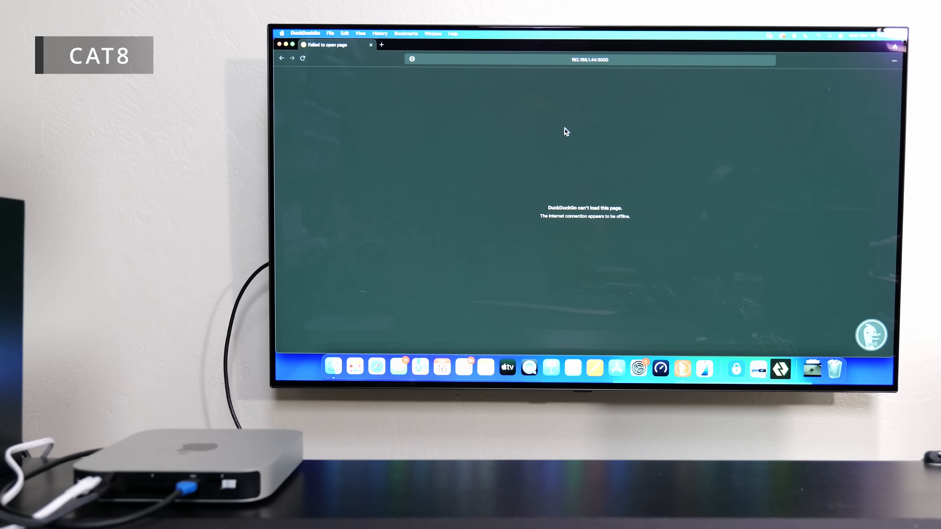
mouse_move(401, 57)
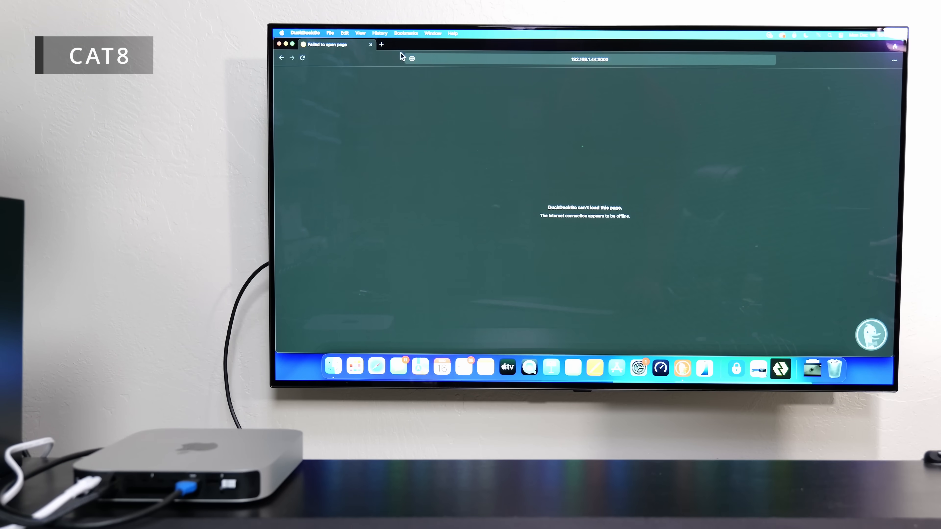
Reload 192.168.1.44:3000 and run a test: 9778.8 Mbps down, 9673.8 Mbps up, 1 ms ping.
left_click(303, 59)
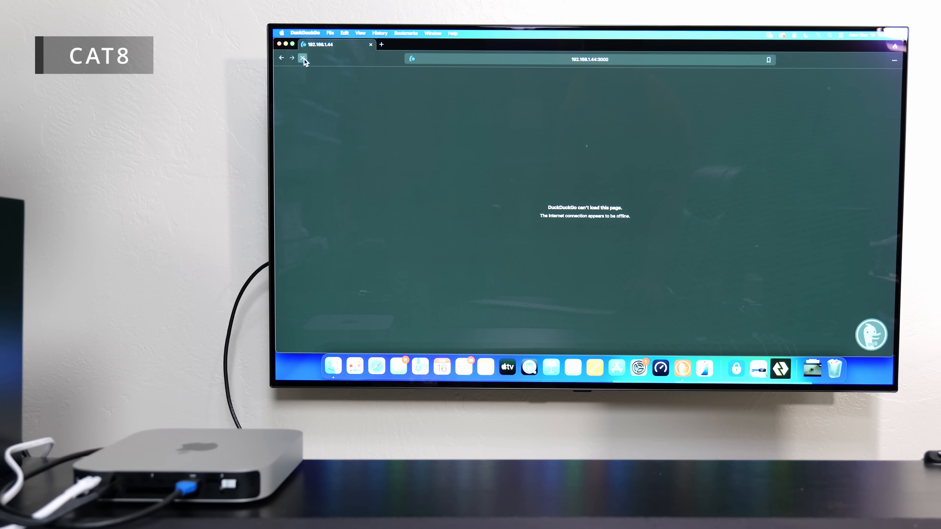
left_click(303, 59)
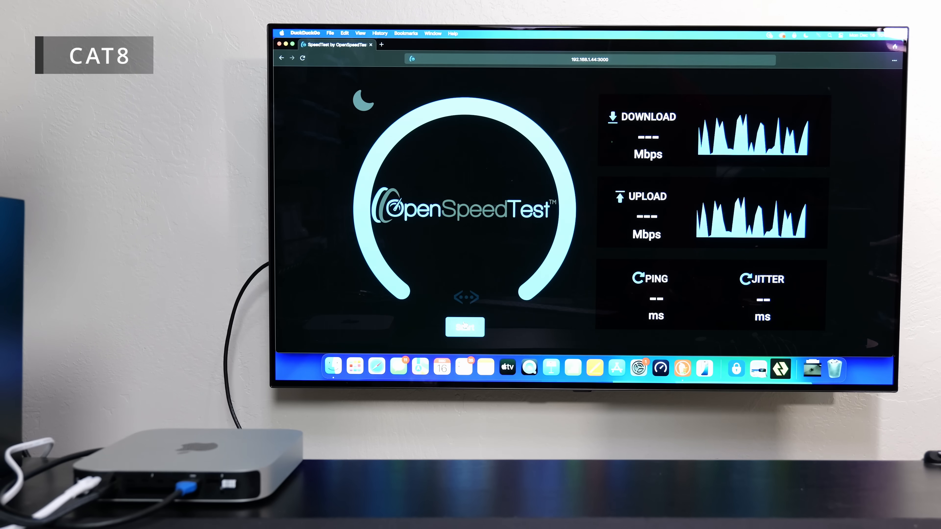
left_click(465, 328)
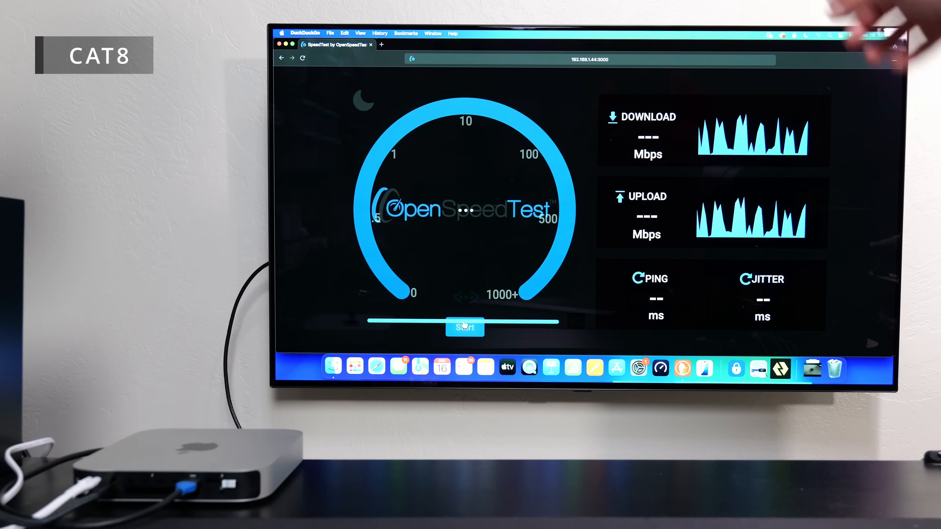
left_click(465, 328)
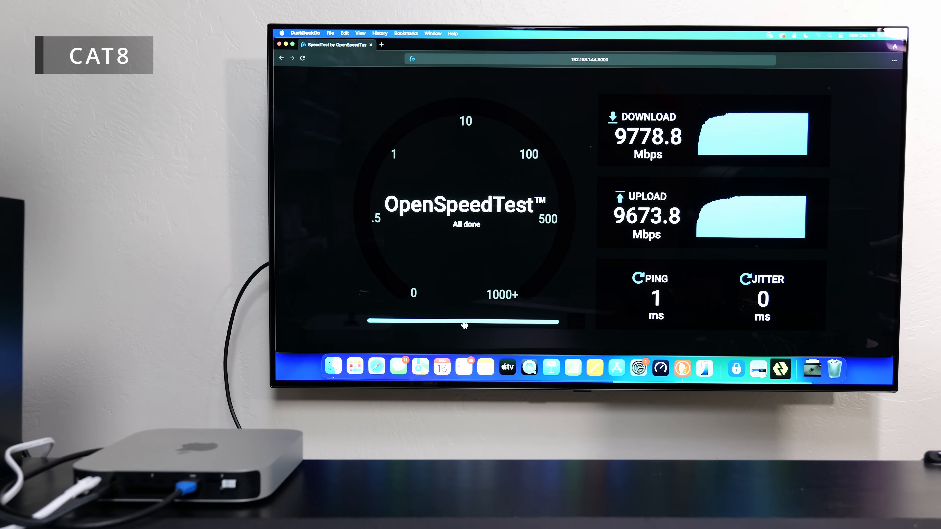
left_click(659, 368)
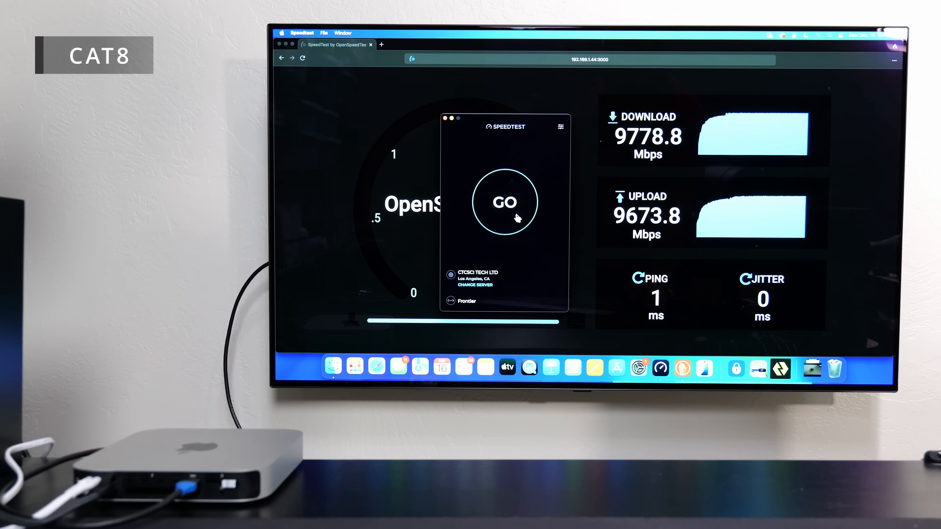
Run an internet speed test against the Los Angeles server with GO.
left_click(505, 202)
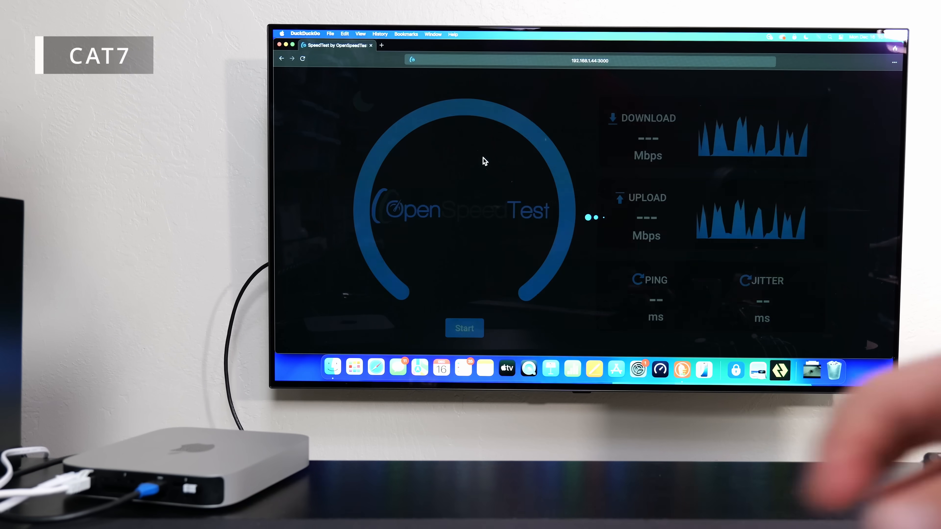
Start a new OpenSpeedTest run, download now measuring around 5874 Mbps.
left_click(464, 328)
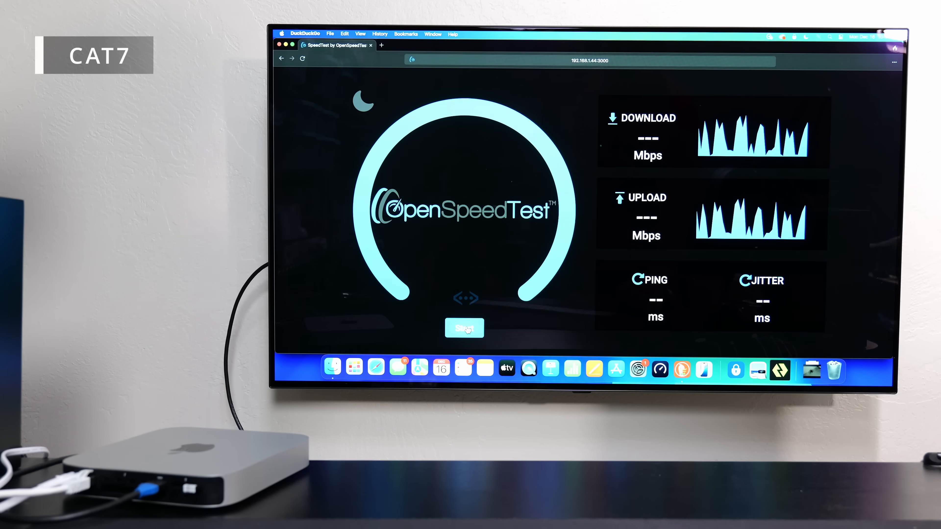
left_click(465, 329)
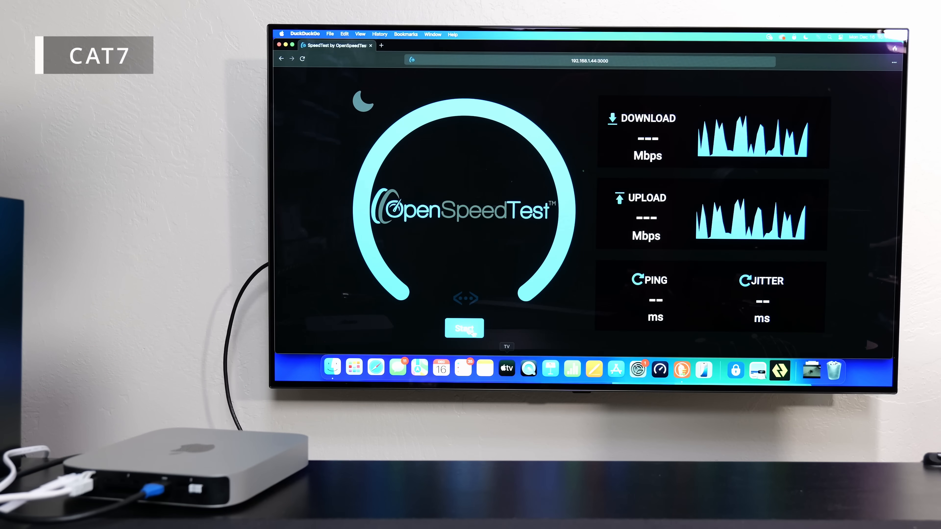
left_click(465, 329)
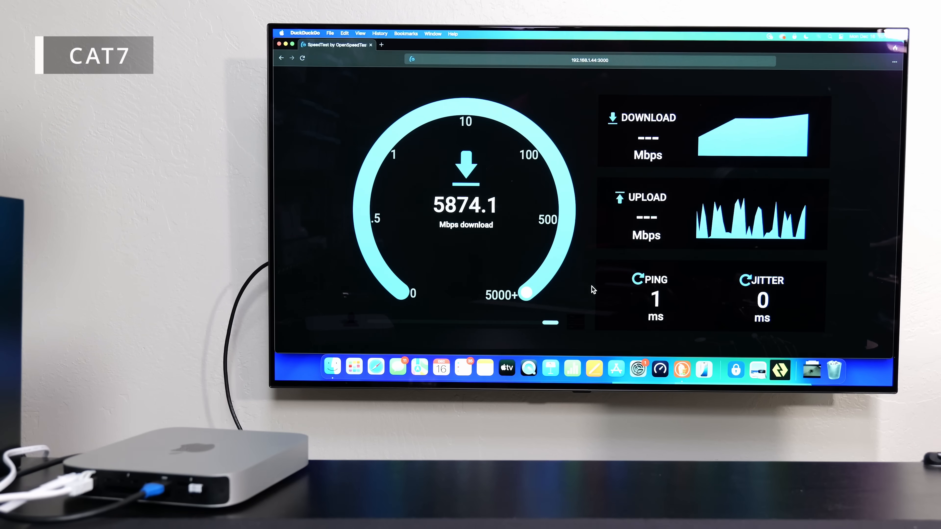